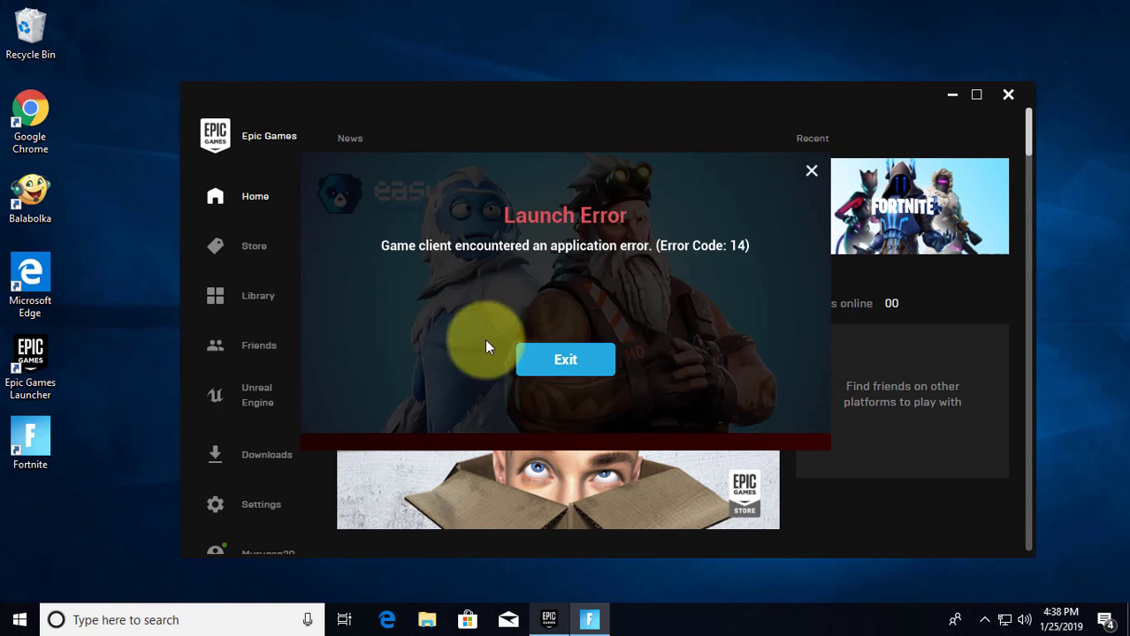
{"action": "mouse_move", "coordinate": [393, 258]}
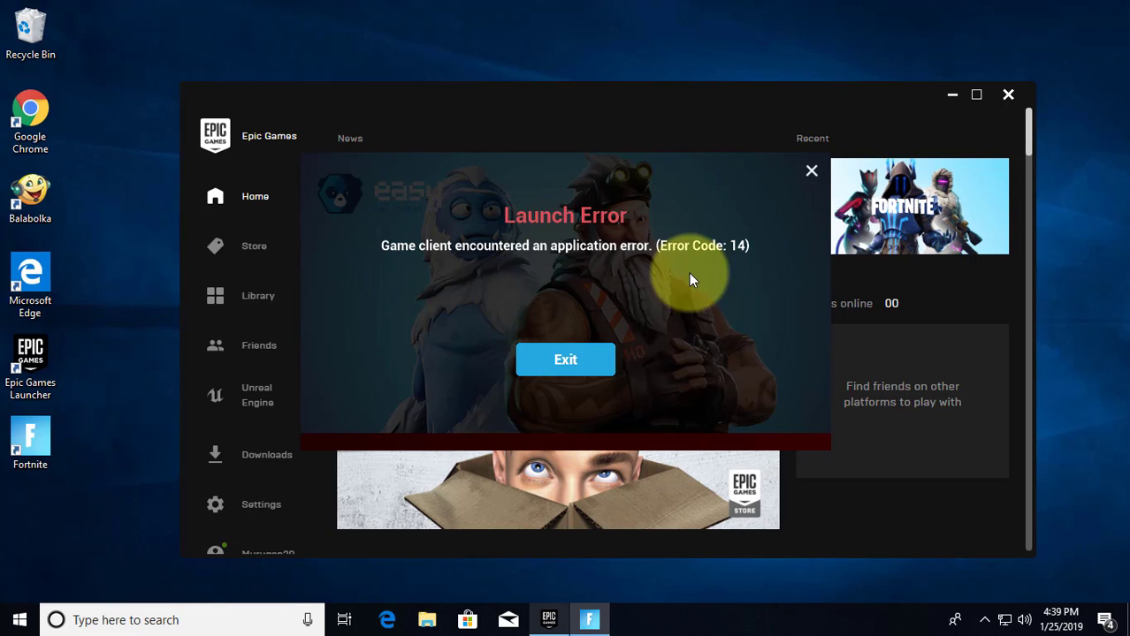
{"action": "mouse_move", "coordinate": [566, 361]}
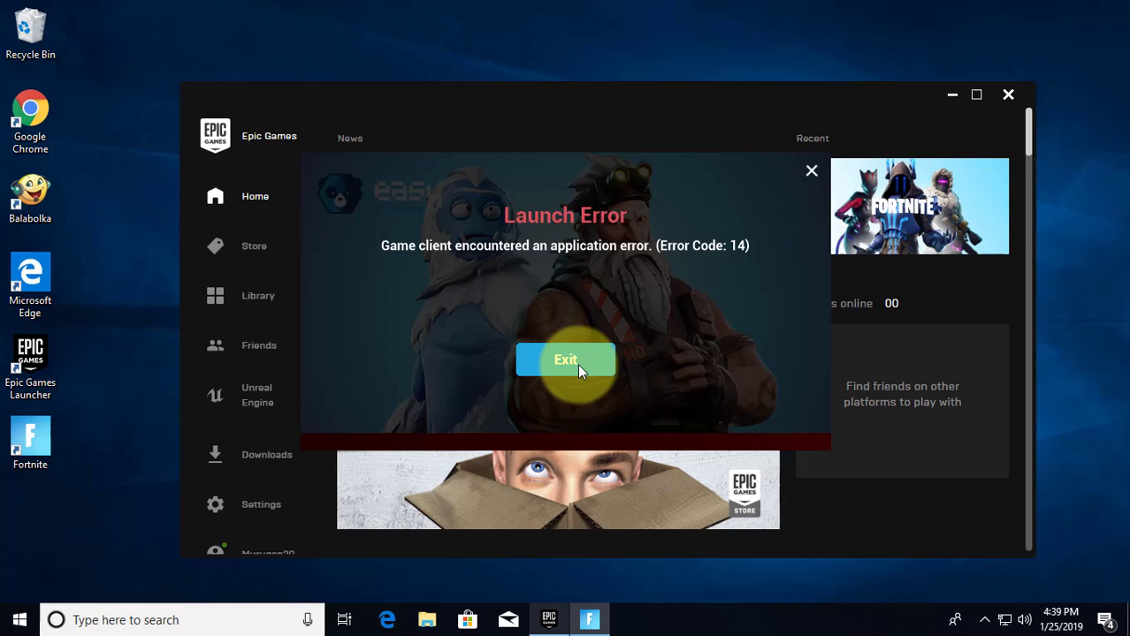
Step: Dismiss the Error Code 14 launch error to return to the launcher's home news feed
{"action": "left_click", "coordinate": [565, 361]}
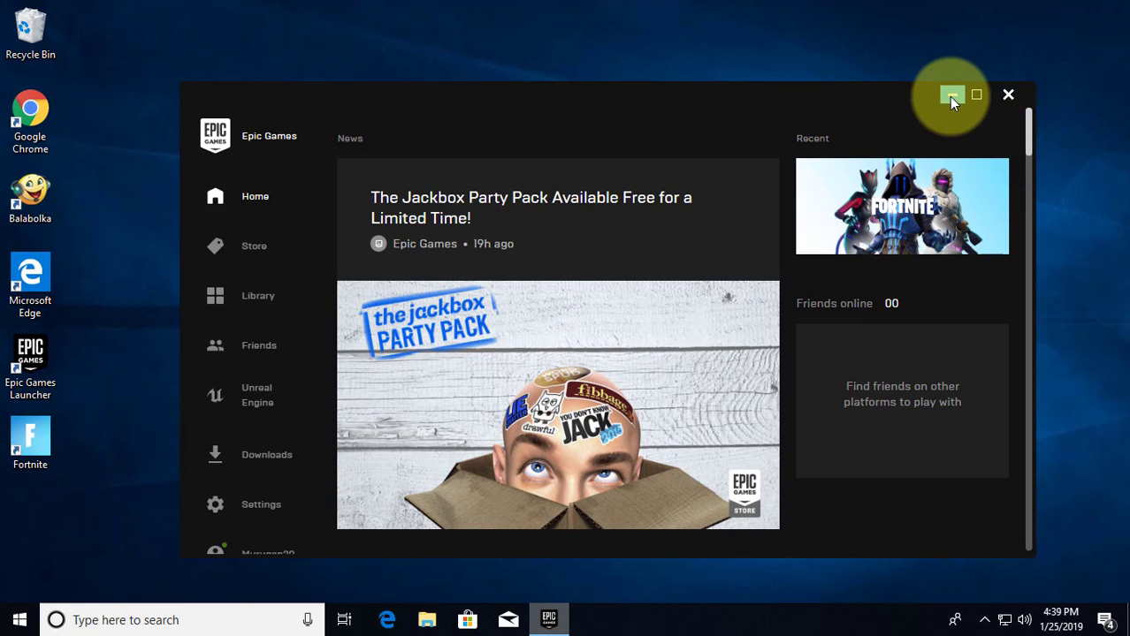
Step: Search Google for 'visual c++ redistributable' and reach Microsoft's Visual C++ 2015 download page
{"action": "left_click", "coordinate": [951, 96]}
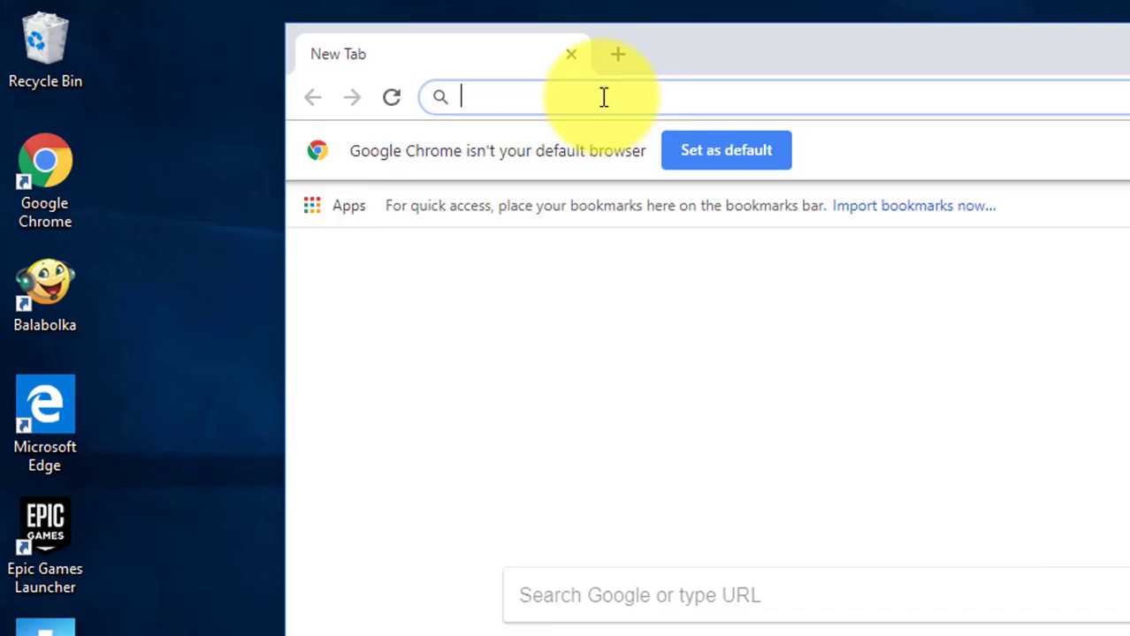
{"action": "type", "text": "v"}
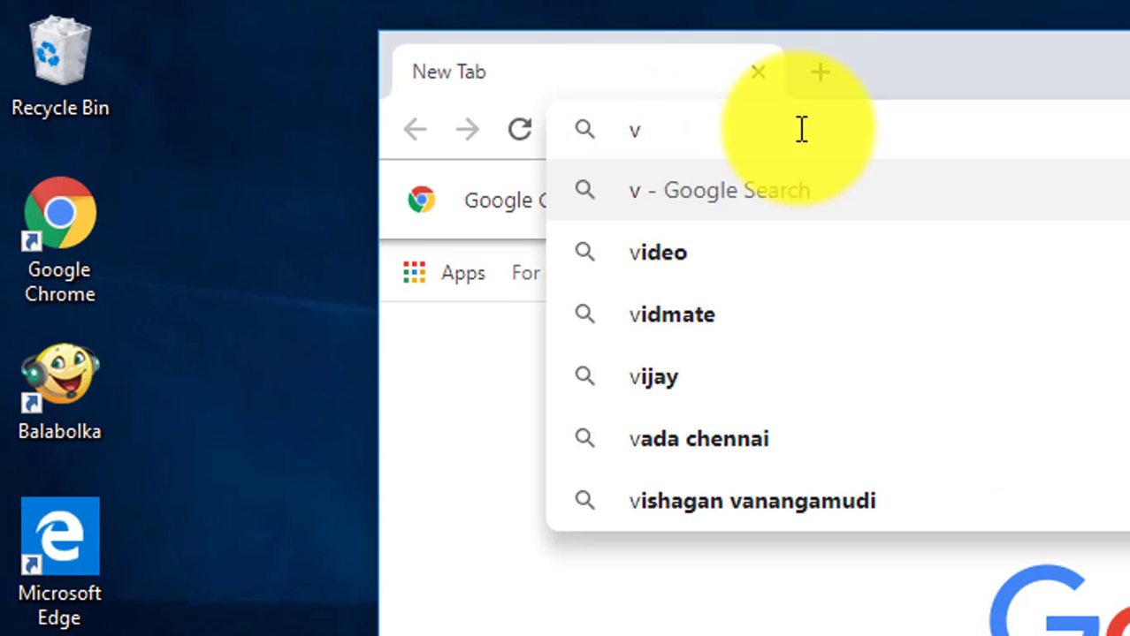
{"action": "type", "text": "isual c"}
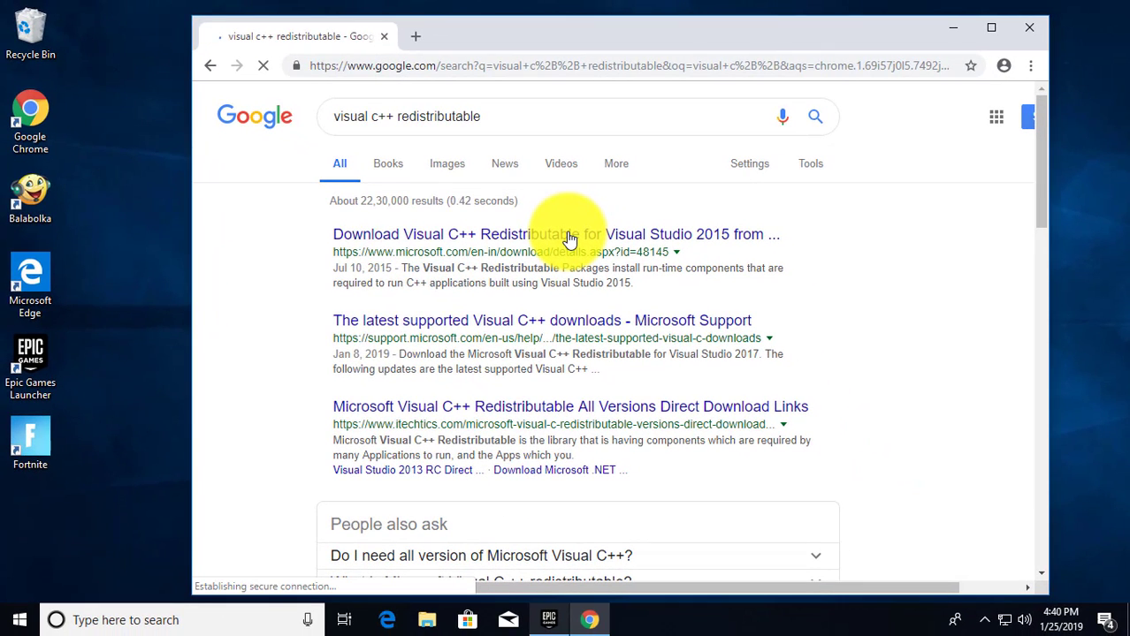
{"action": "left_click", "coordinate": [555, 234]}
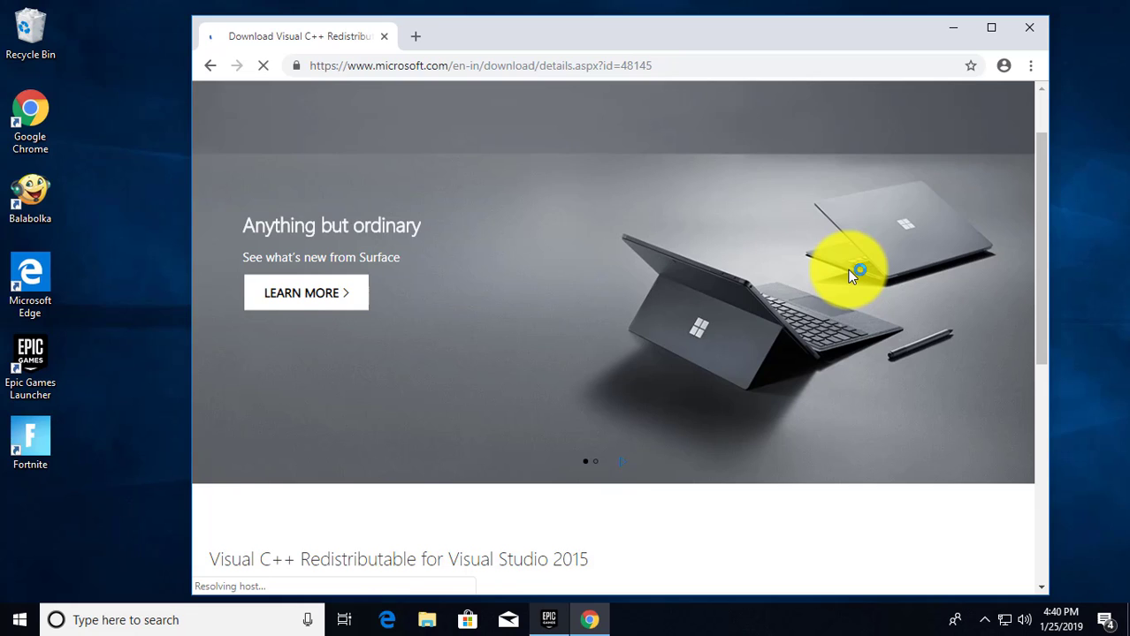
Step: Download the 64-bit vc_redist.x64.exe from Microsoft and run its installer
{"action": "scroll", "scroll_direction": "down", "scroll_amount": 3}
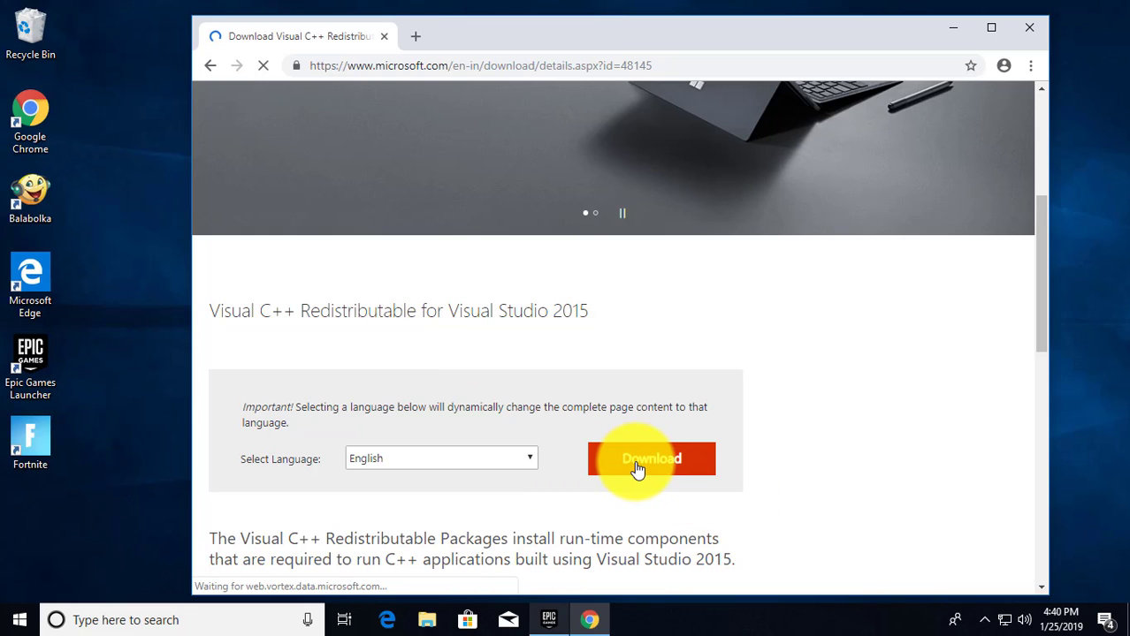
{"action": "left_click", "coordinate": [651, 459]}
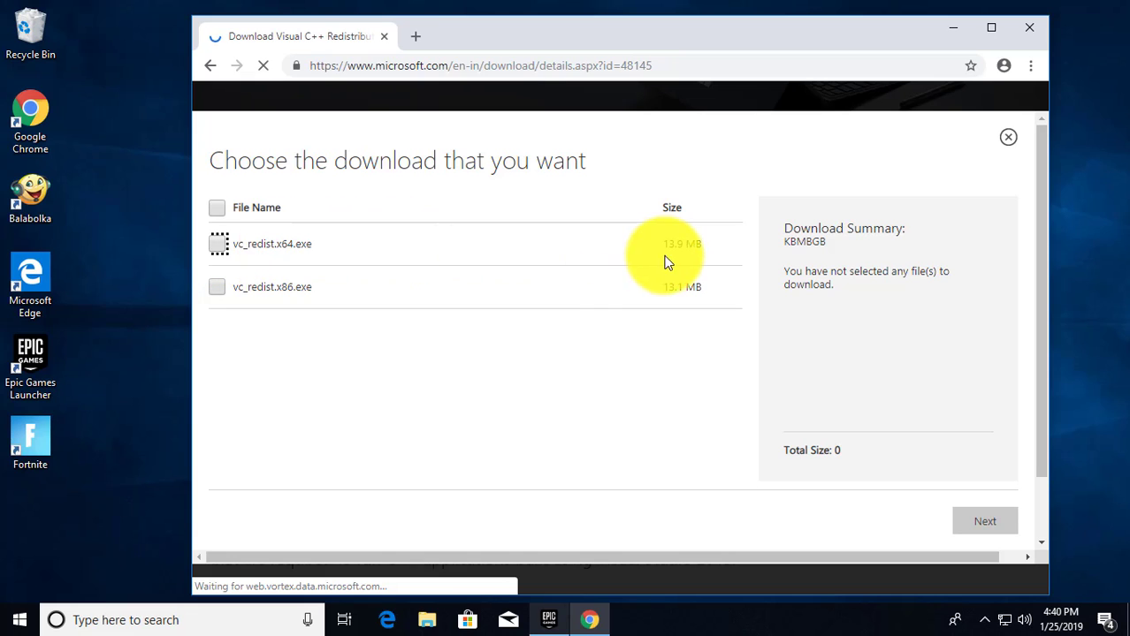
{"action": "left_click", "coordinate": [216, 244]}
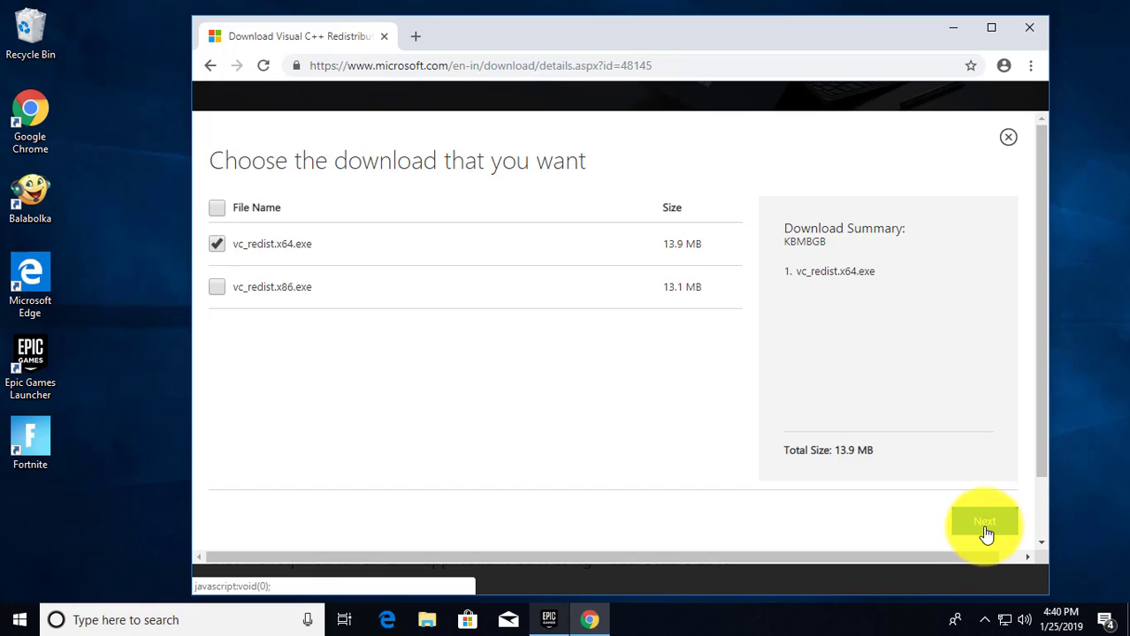
{"action": "left_click", "coordinate": [983, 523]}
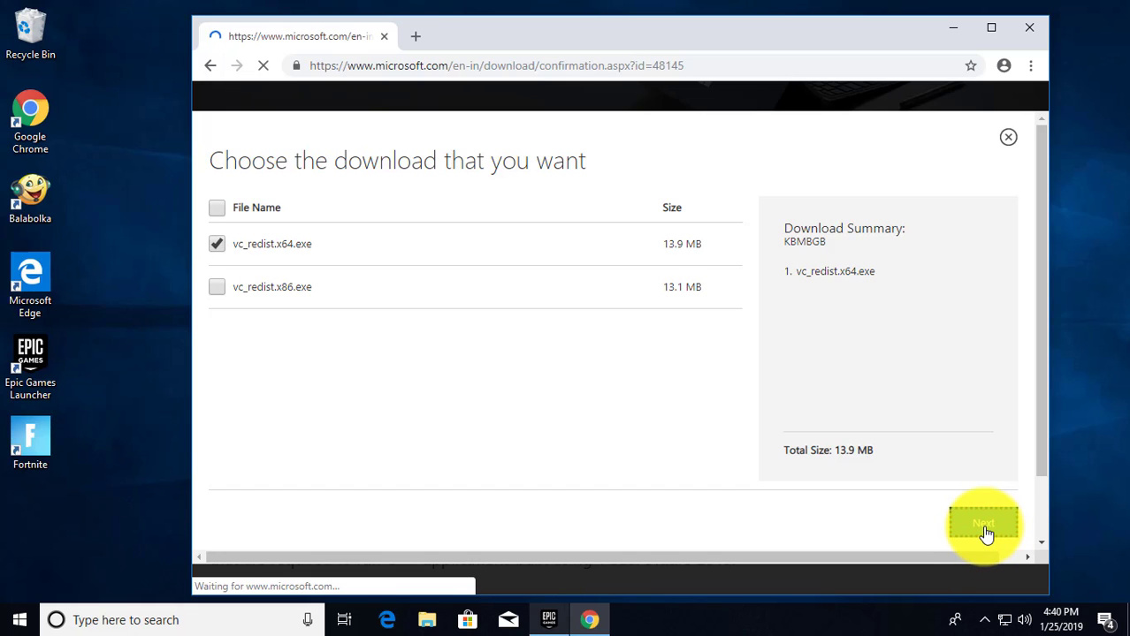
{"action": "left_click", "coordinate": [983, 524]}
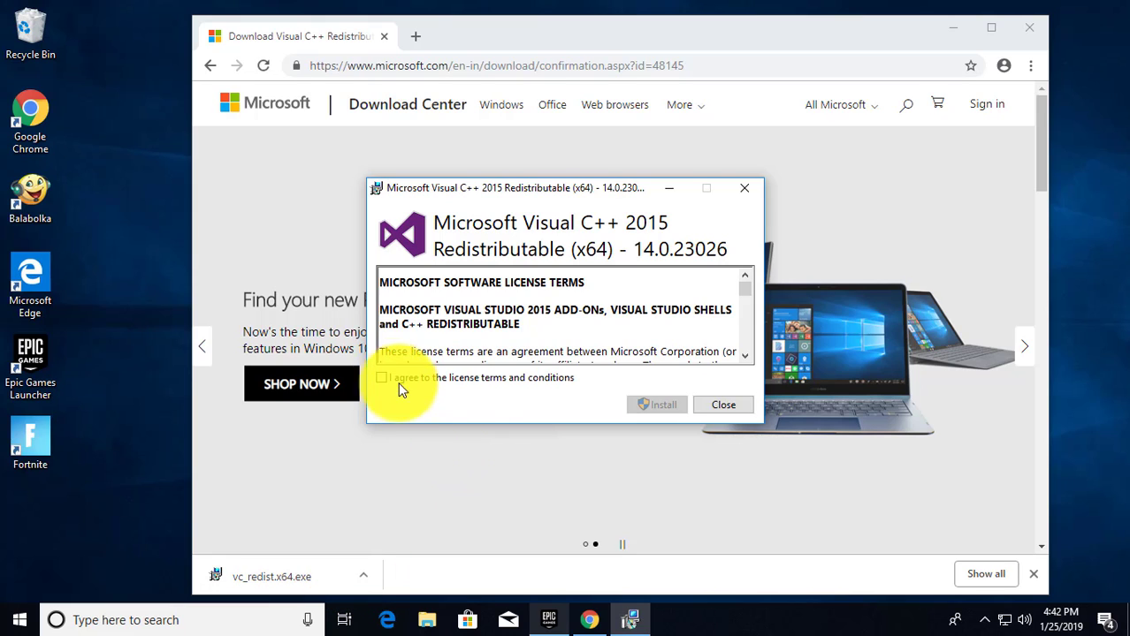
Step: Accept the licence, install the Visual C++ 2015 Redistributable with UAC approval, and close on Setup Successful
{"action": "left_click", "coordinate": [381, 379]}
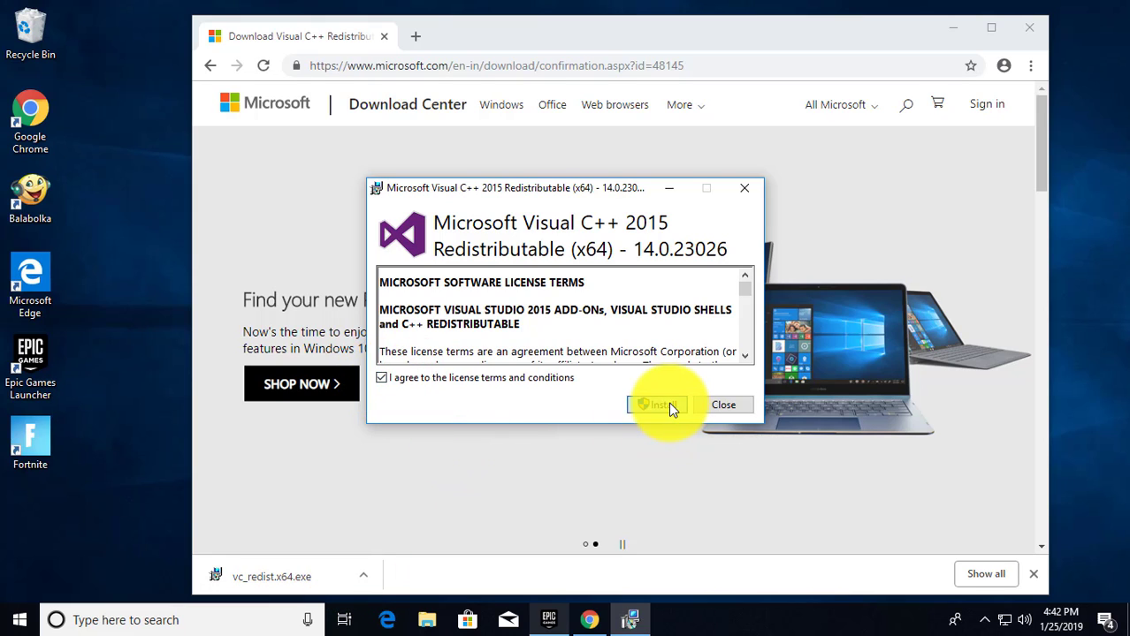
{"action": "left_click", "coordinate": [658, 405]}
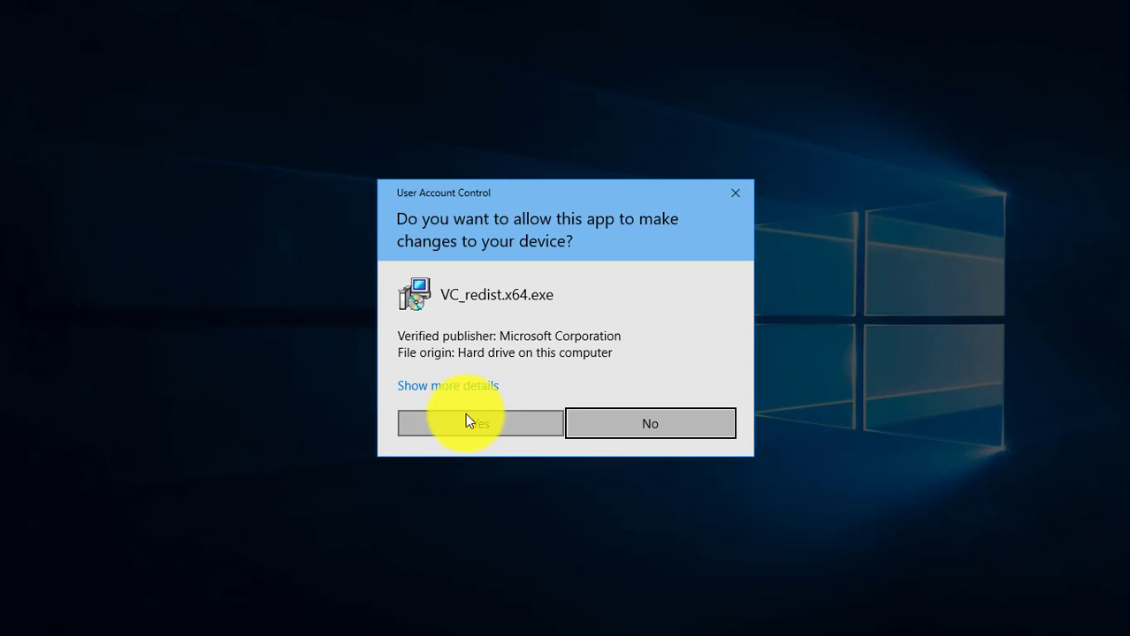
{"action": "left_click", "coordinate": [477, 424]}
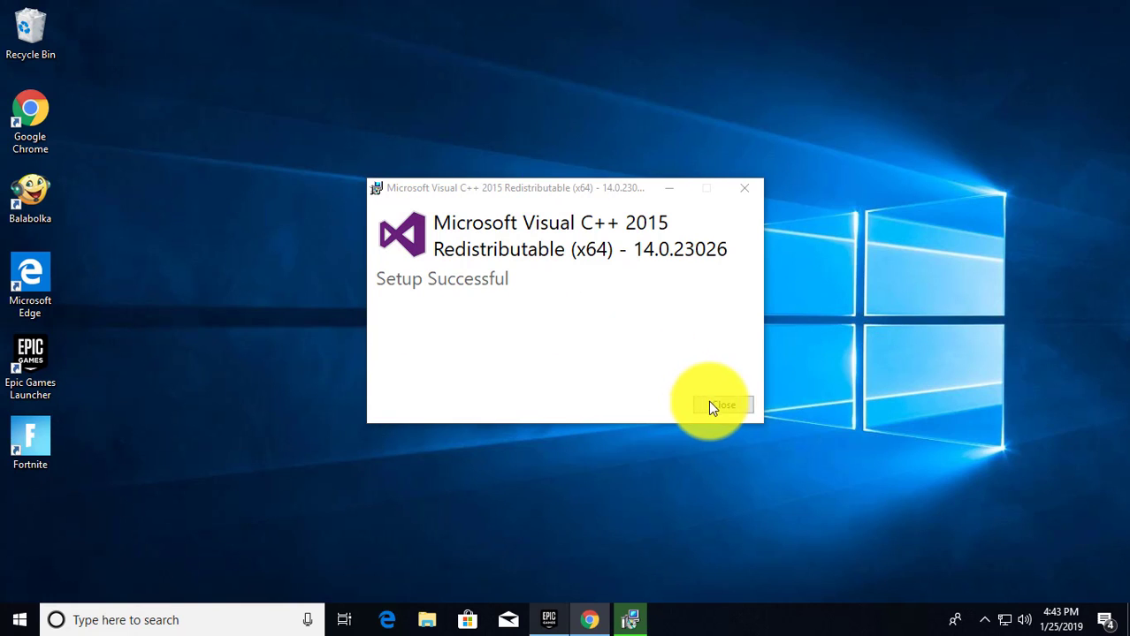
{"action": "left_click", "coordinate": [721, 404]}
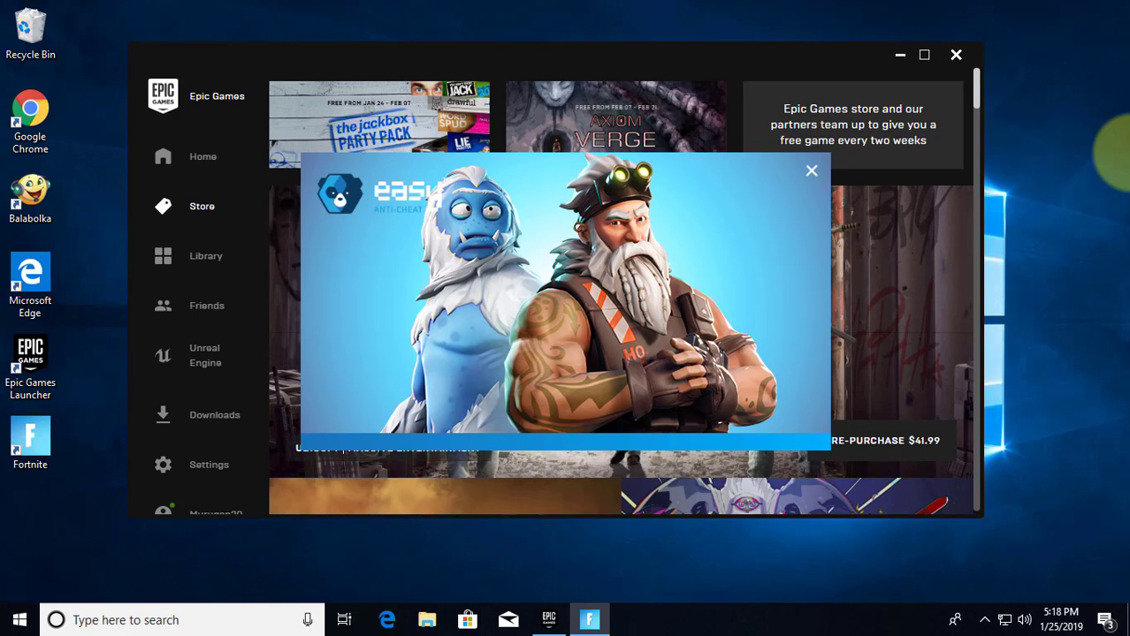
Step: Launch Fortnite and minimize the launcher so its loading screen shows without Error Code 14
{"action": "left_click", "coordinate": [809, 170]}
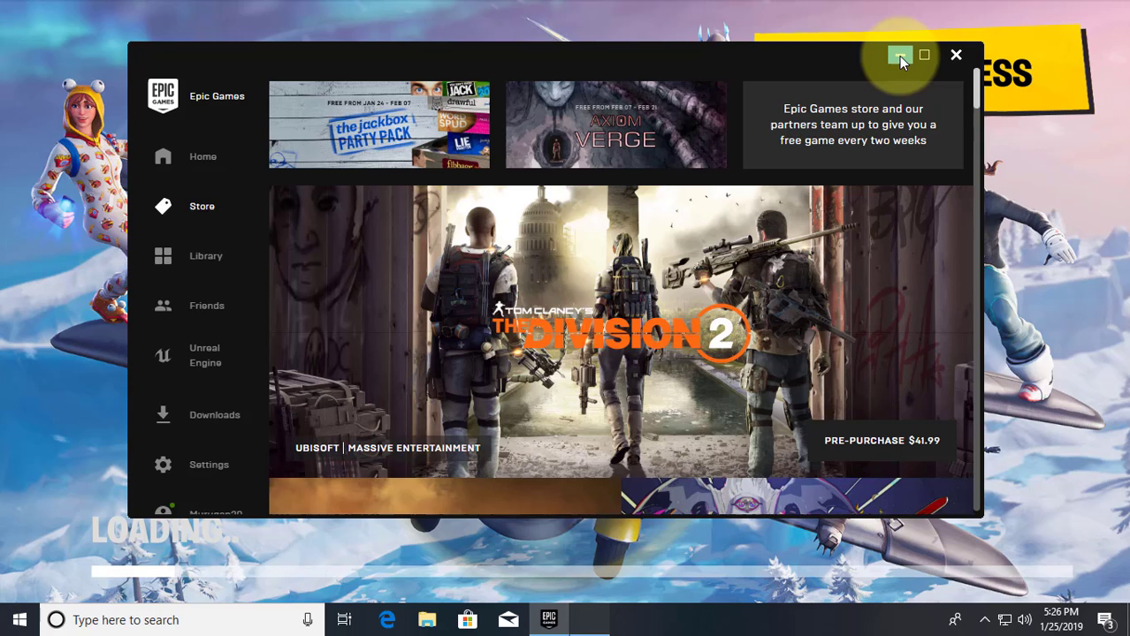
{"action": "left_click", "coordinate": [900, 54]}
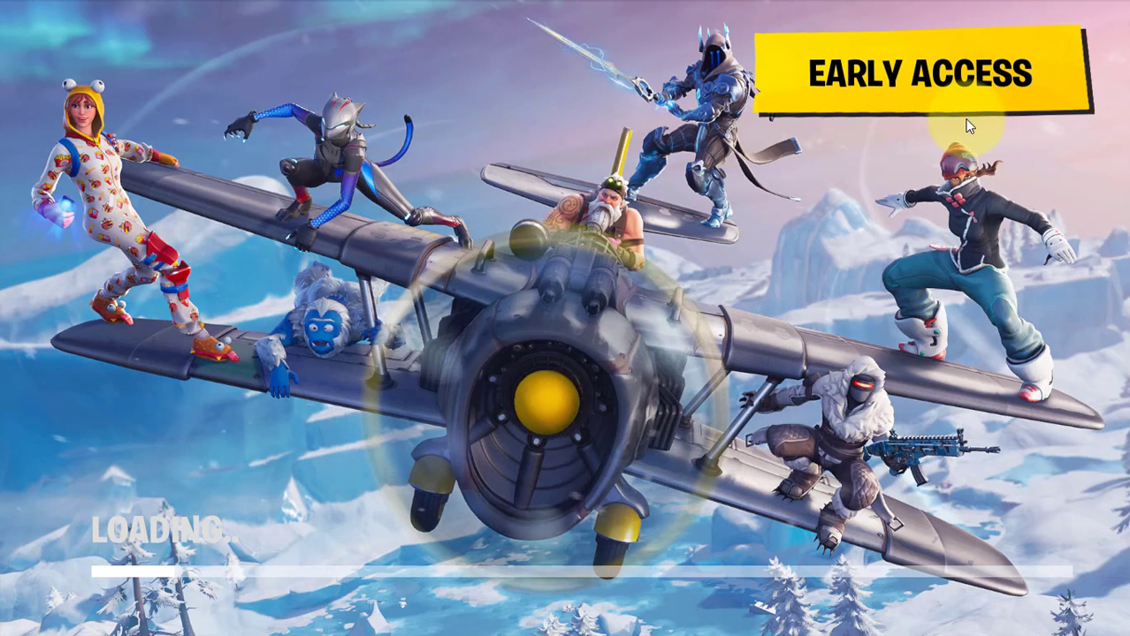
{"action": "mouse_move", "coordinate": [1034, 327]}
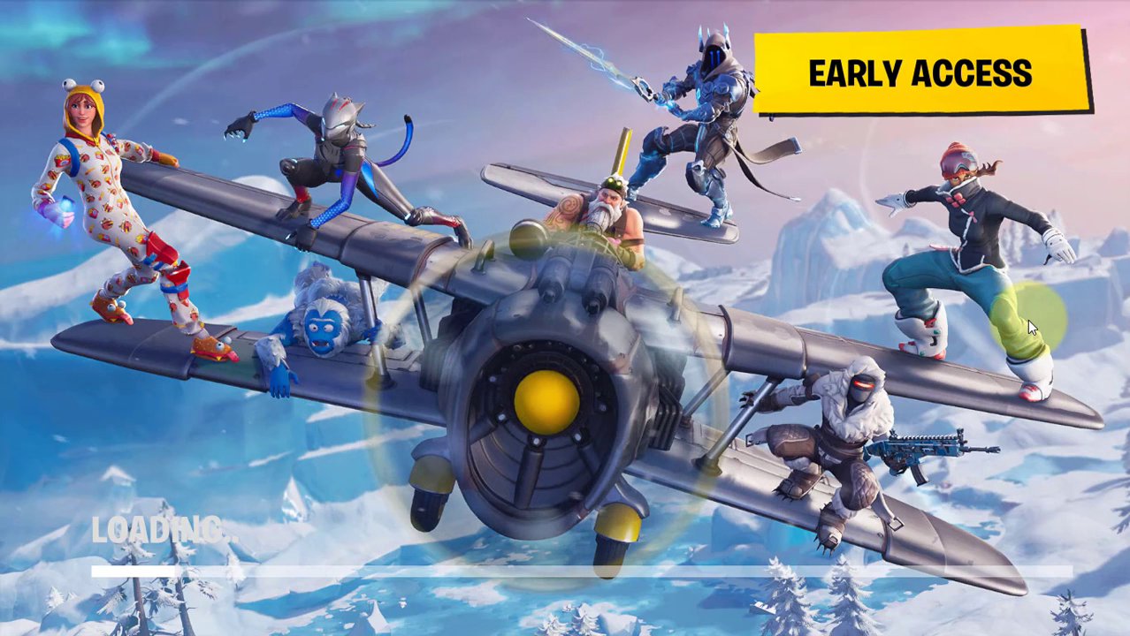